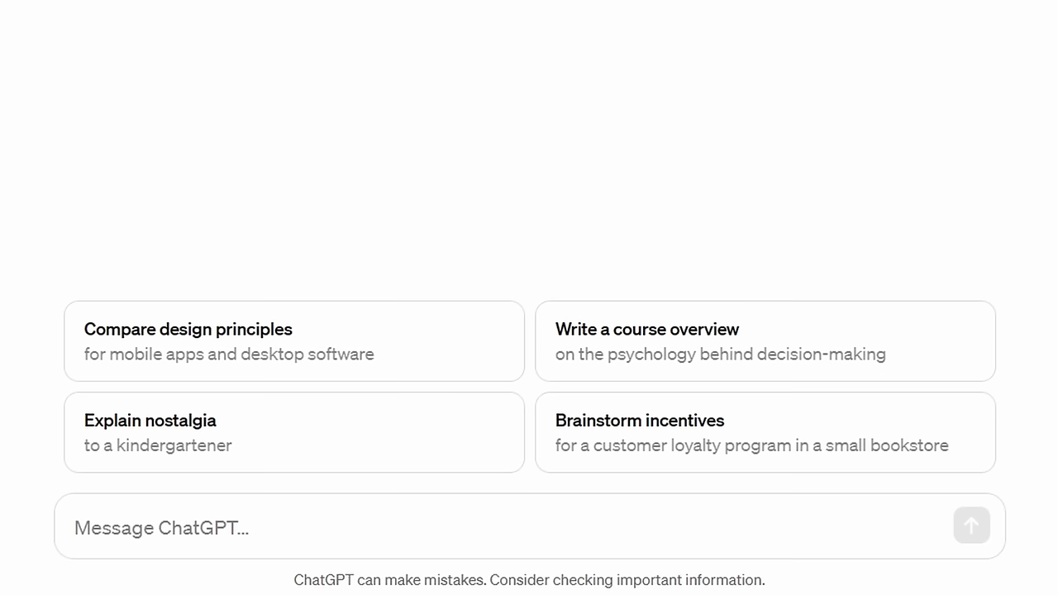
# Step: Compose 'King of flat earth, what is the strongest argument for a flat earth in 280 characters or less?'
pyautogui.write('King')
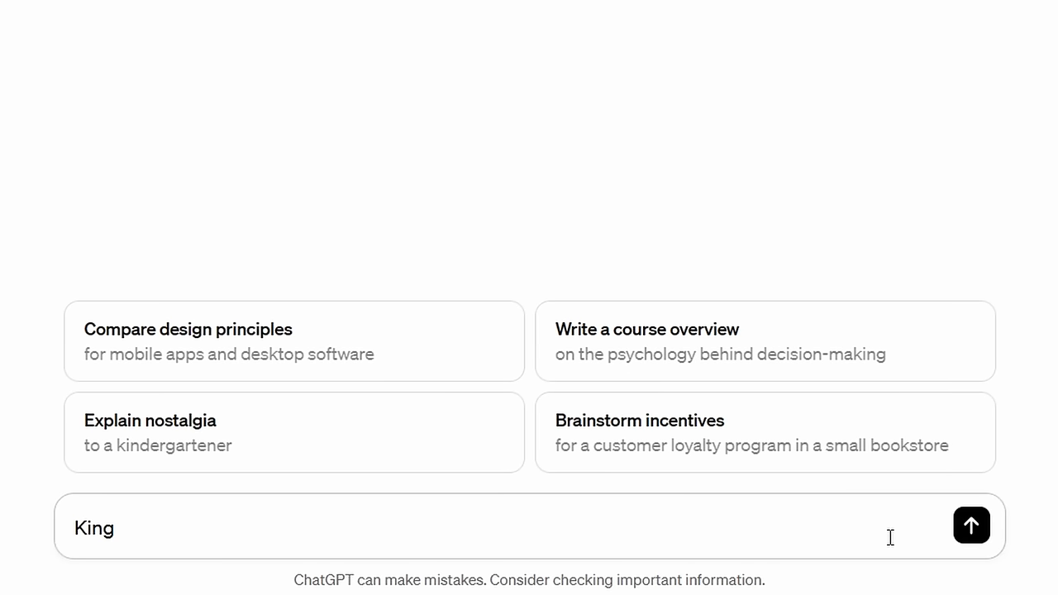
pyautogui.write('of flat earth, what')
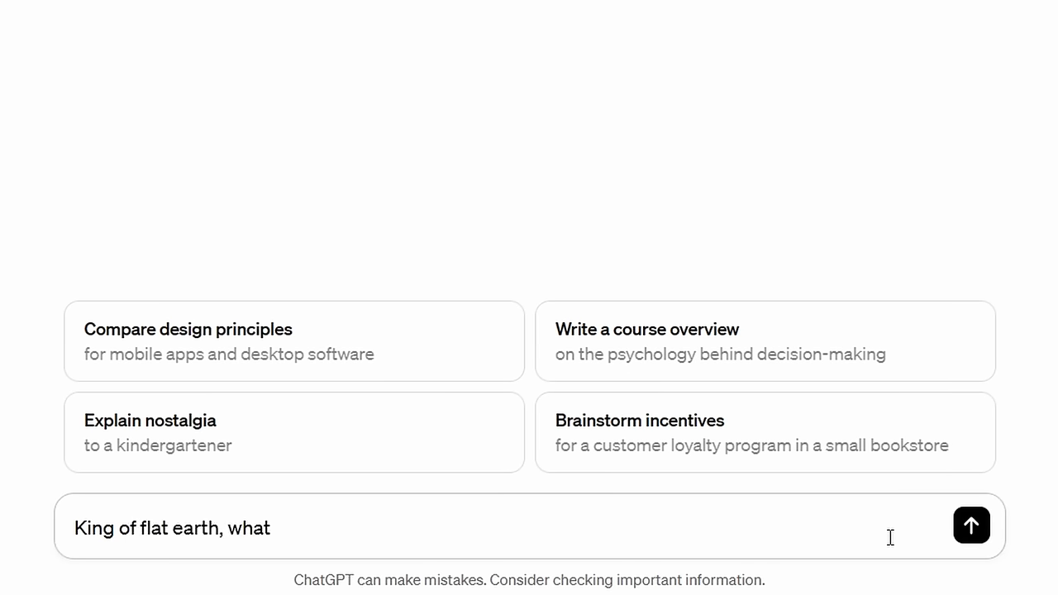
pyautogui.write('is the strongest a')
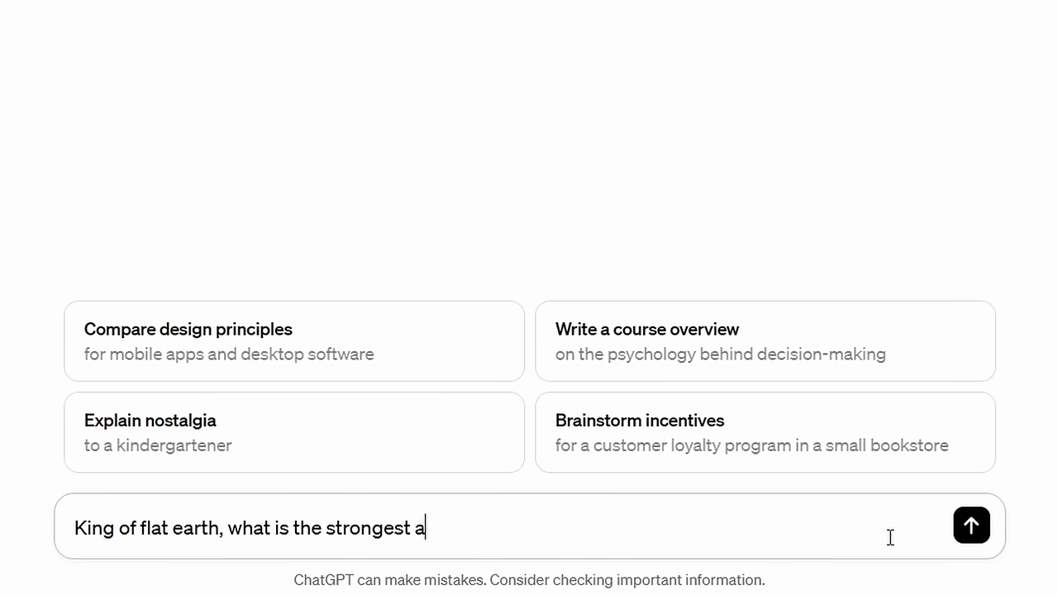
pyautogui.write('rgument for a flat')
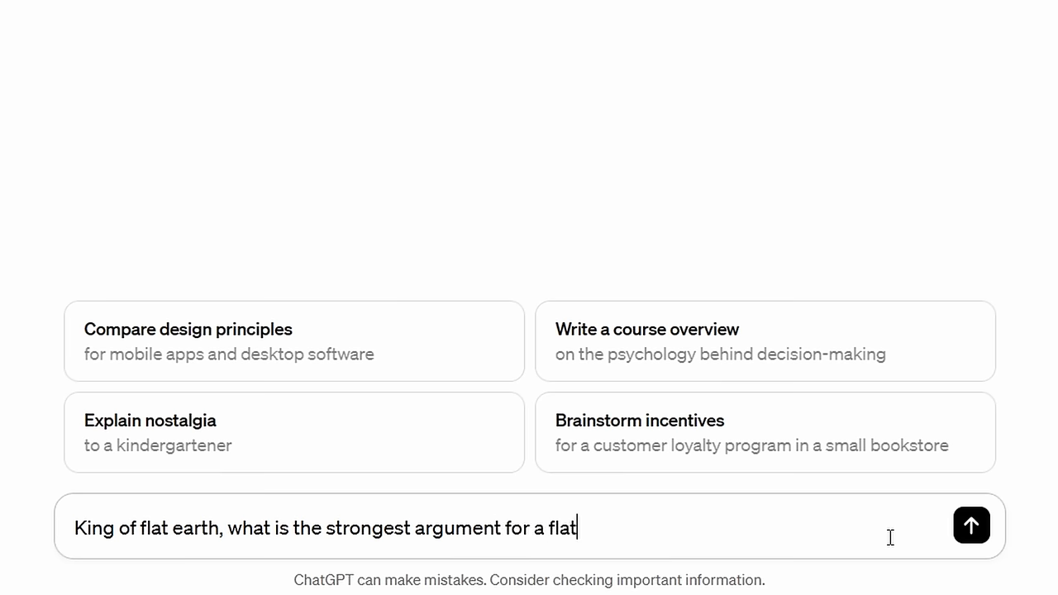
pyautogui.write('earth in 2')
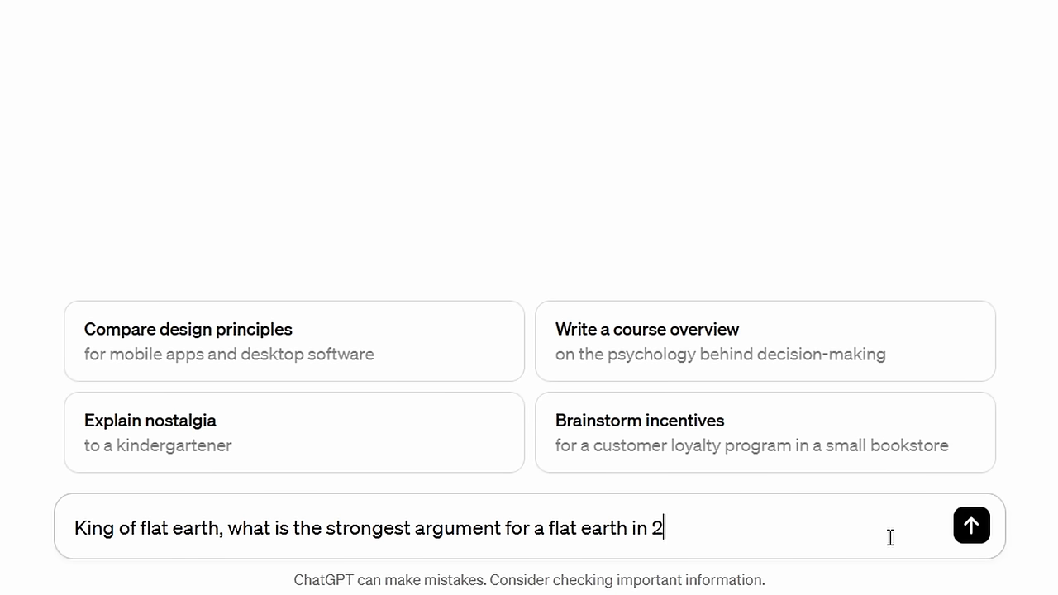
pyautogui.write('80 characters or less?')
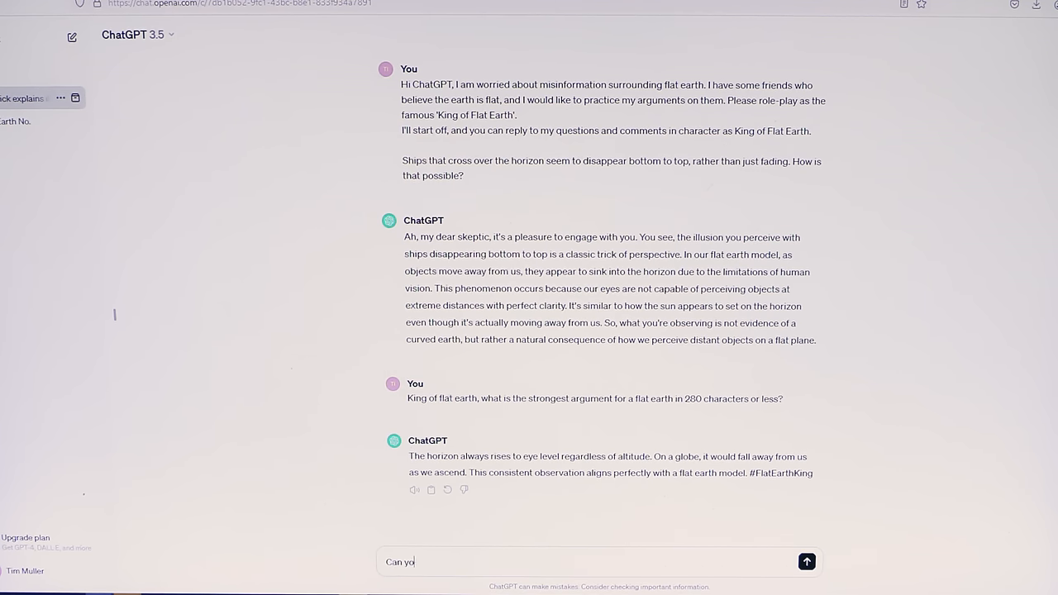
# Step: Send the follow-up 'Can you do another one, but with more hashtags?' to the chat
pyautogui.write('u do another')
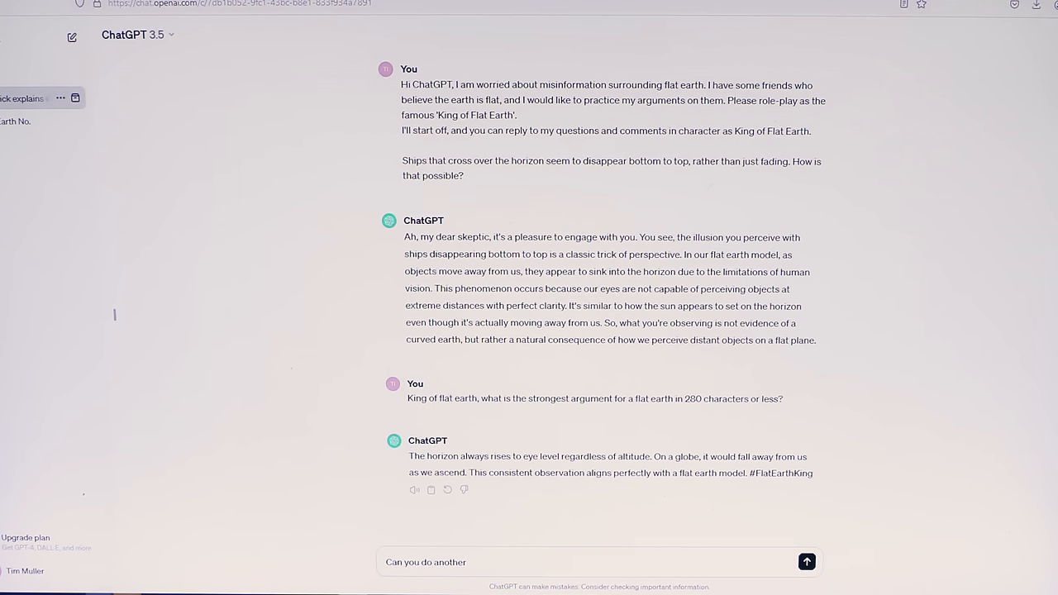
pyautogui.write('one, but with')
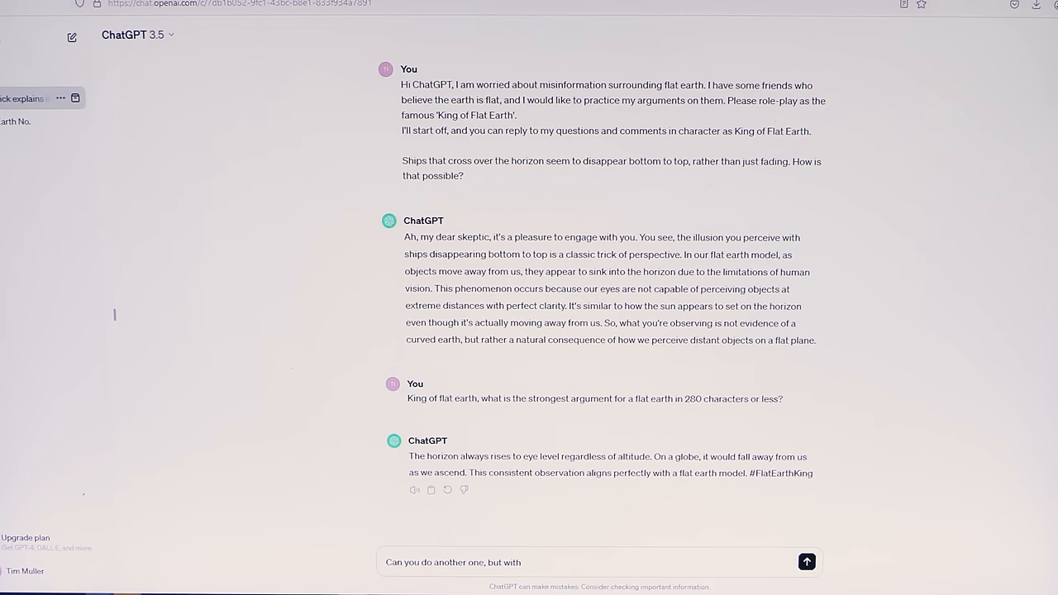
pyautogui.write('more hashtag')
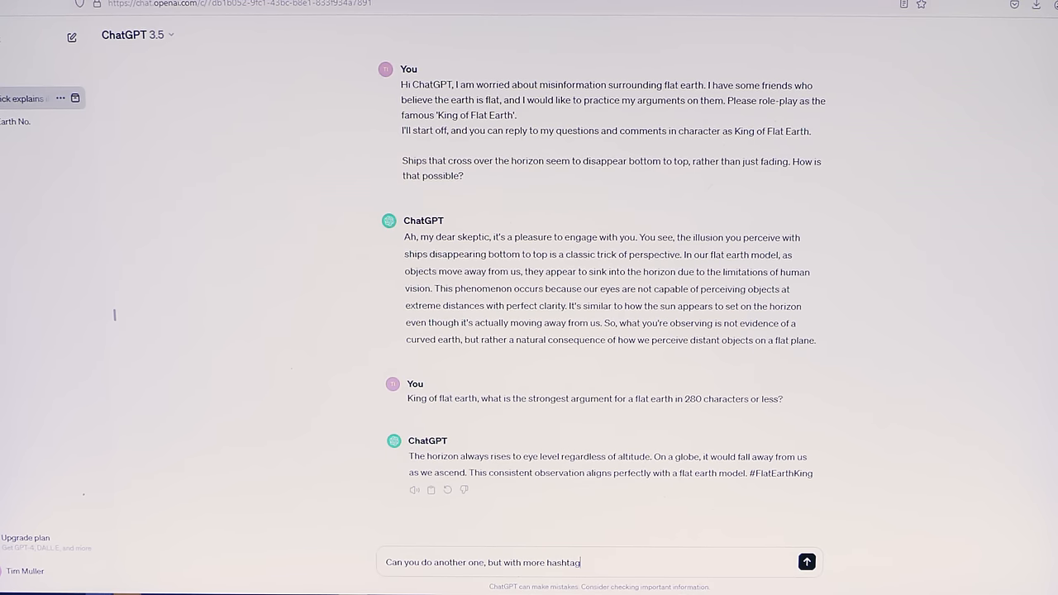
pyautogui.write('s?')
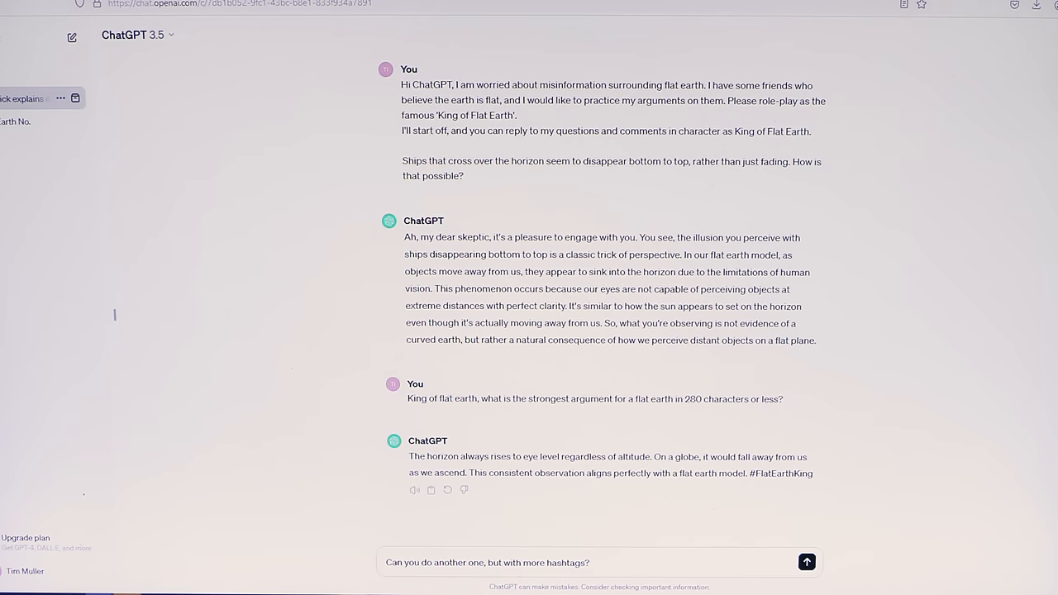
pyautogui.click(807, 562)
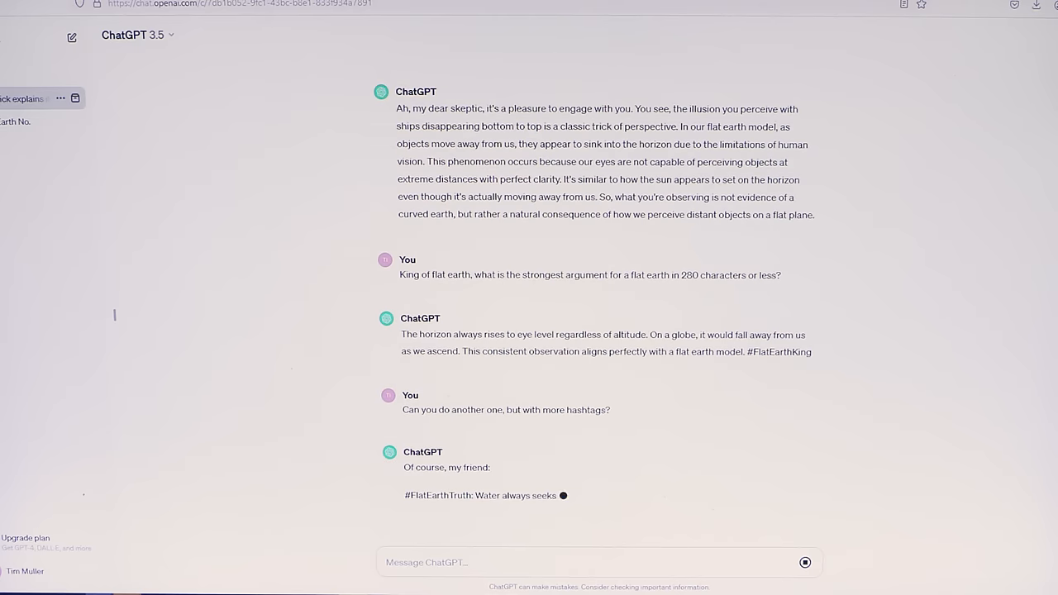